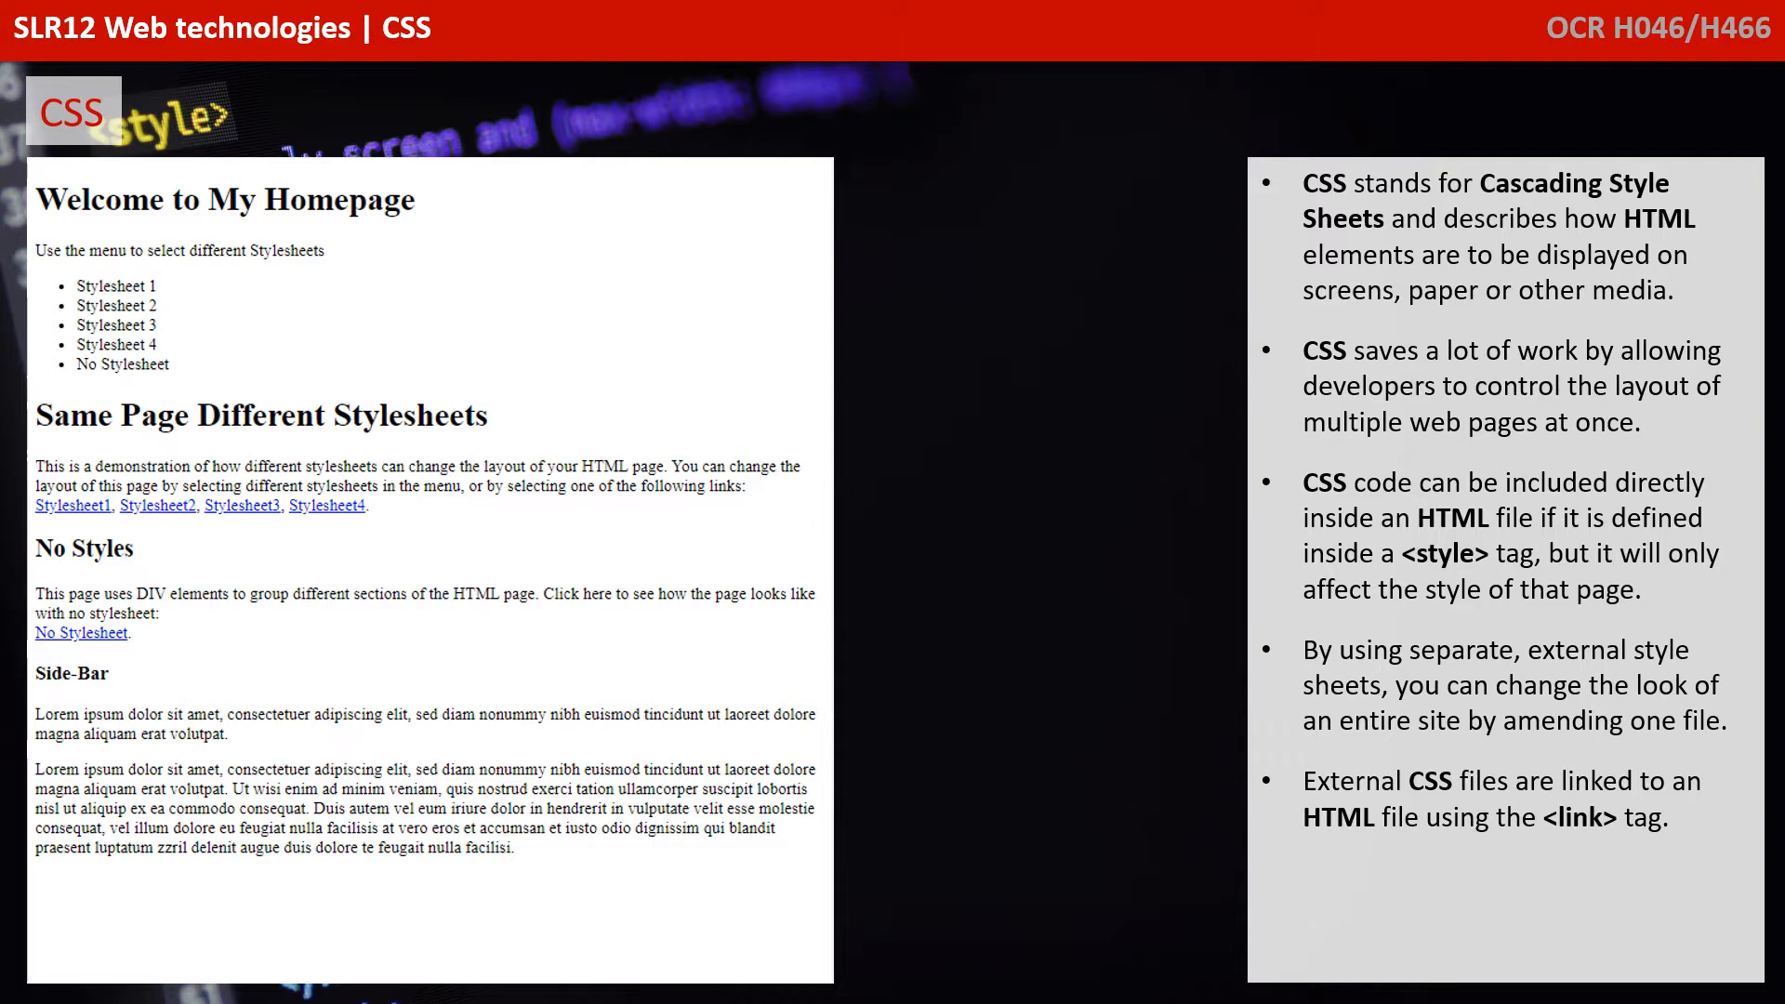
{"action": "left_click", "coordinate": [115, 286]}
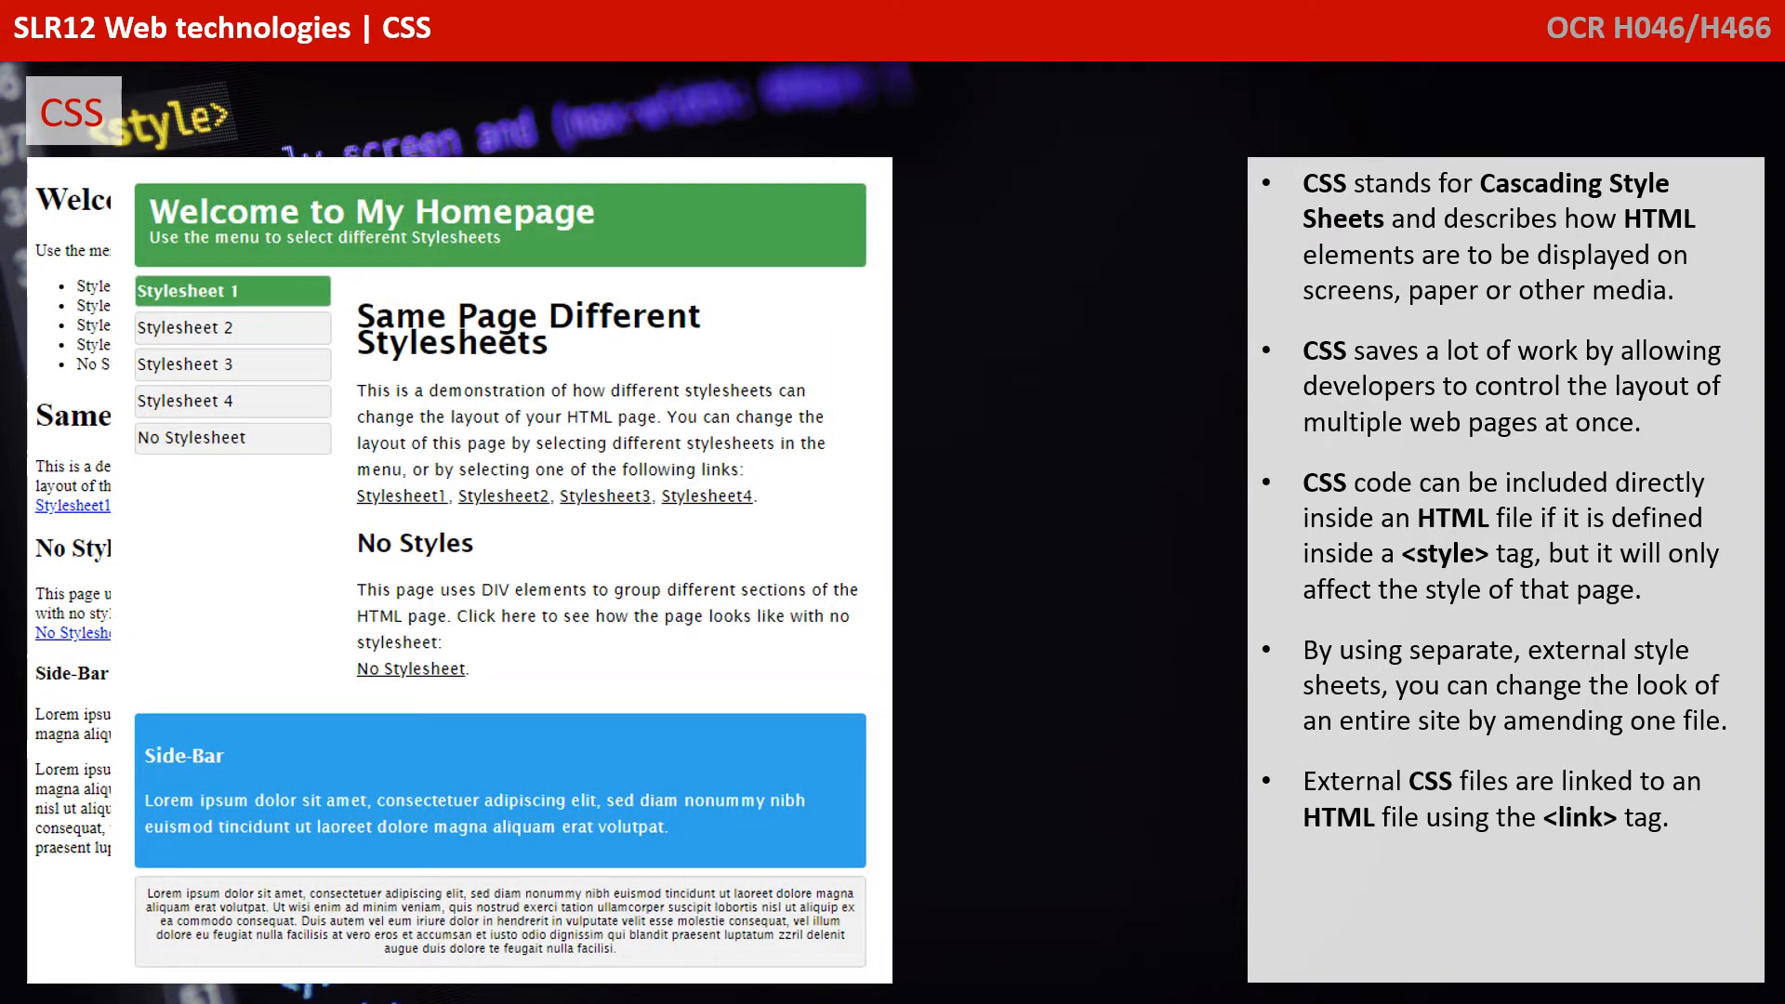
{"action": "left_click", "coordinate": [189, 327]}
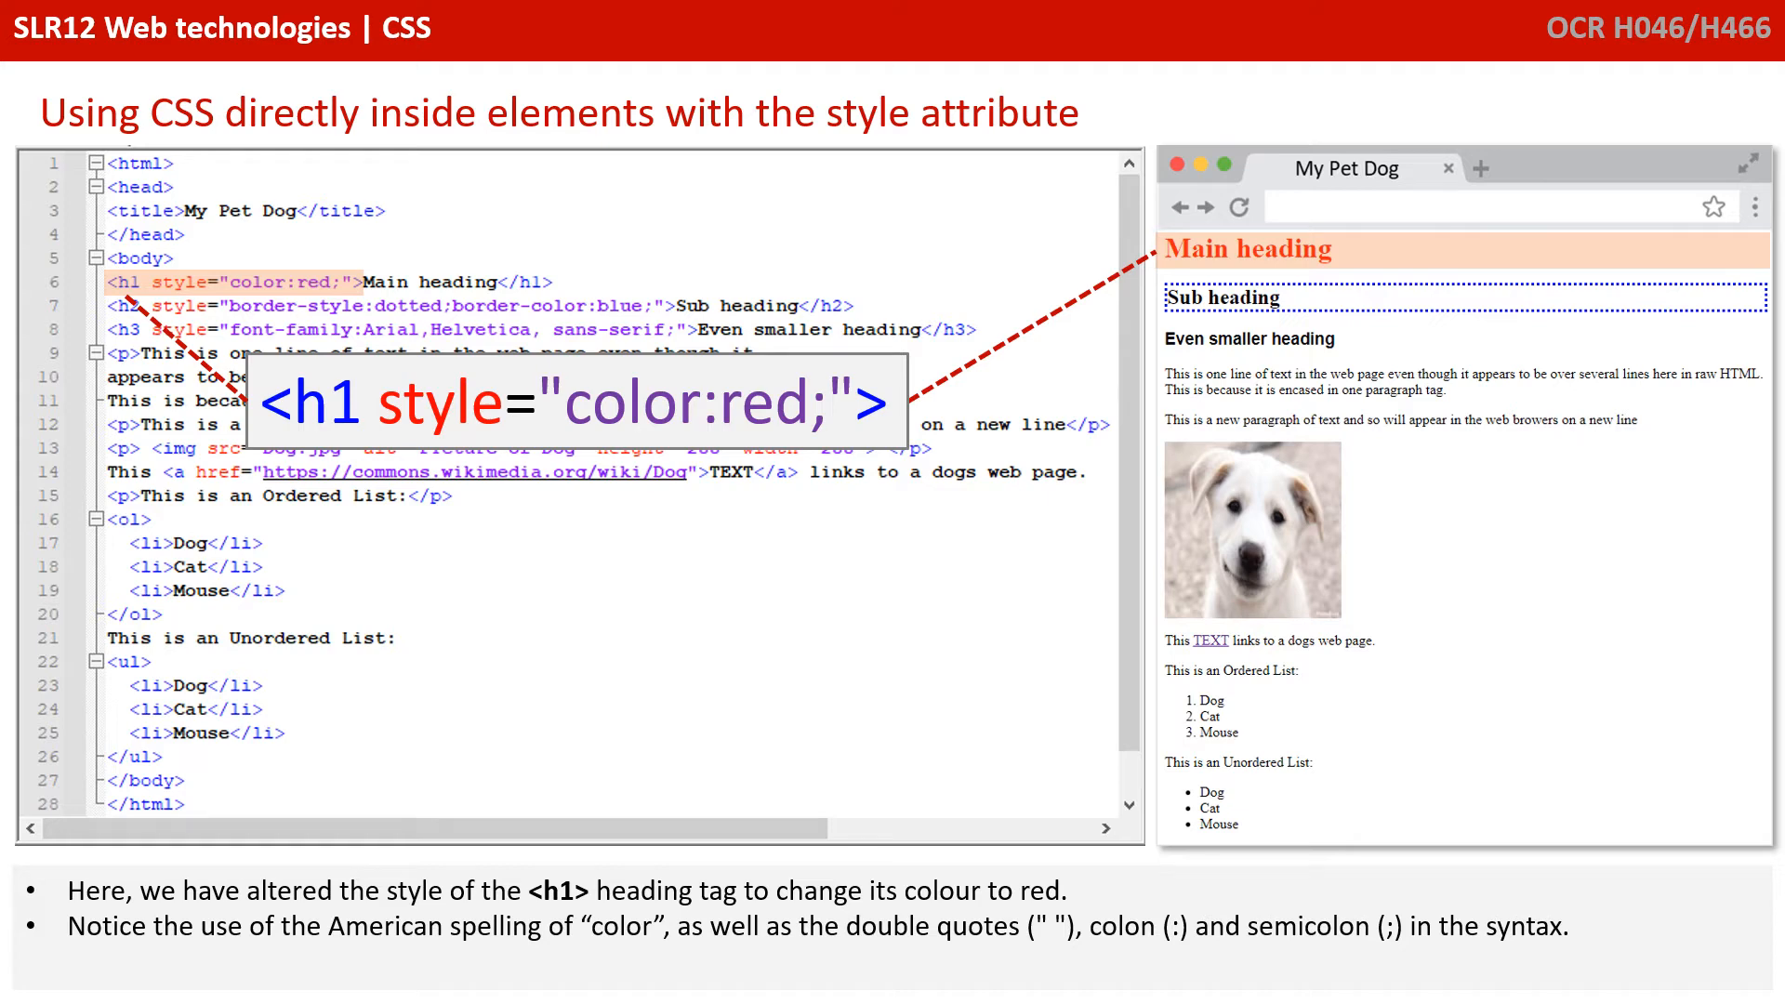
{"action": "key", "text": "Right"}
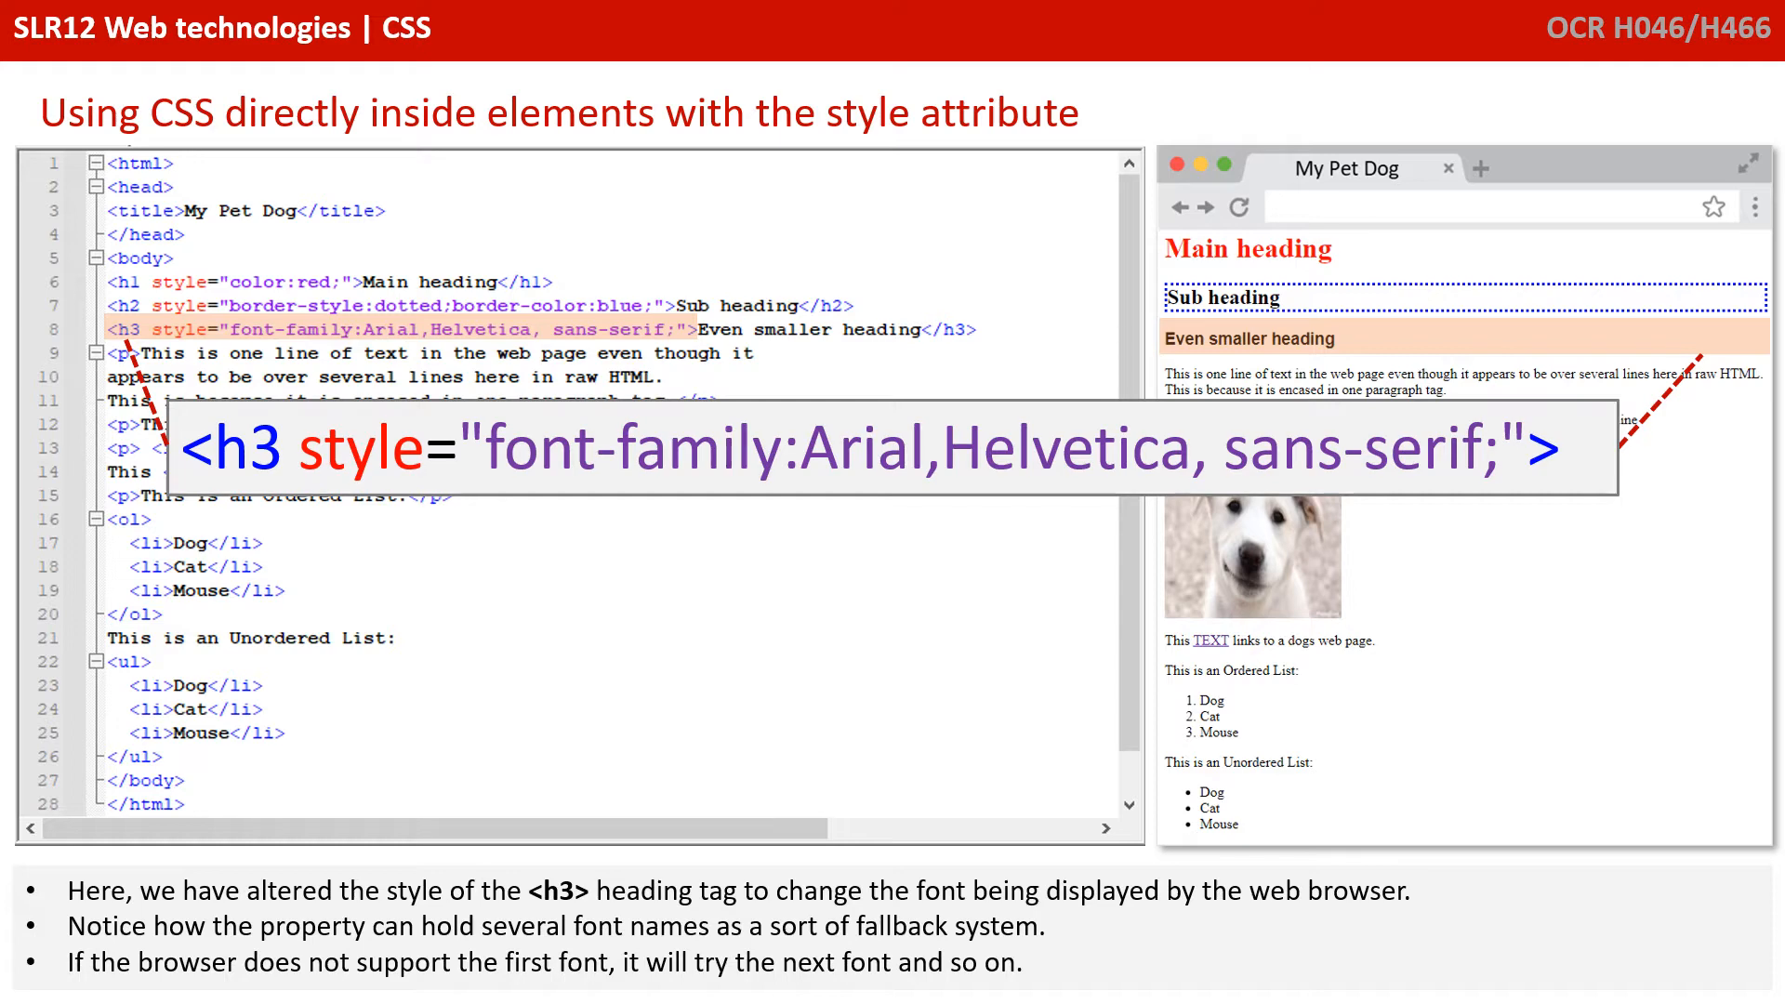
{"action": "key", "text": "Right"}
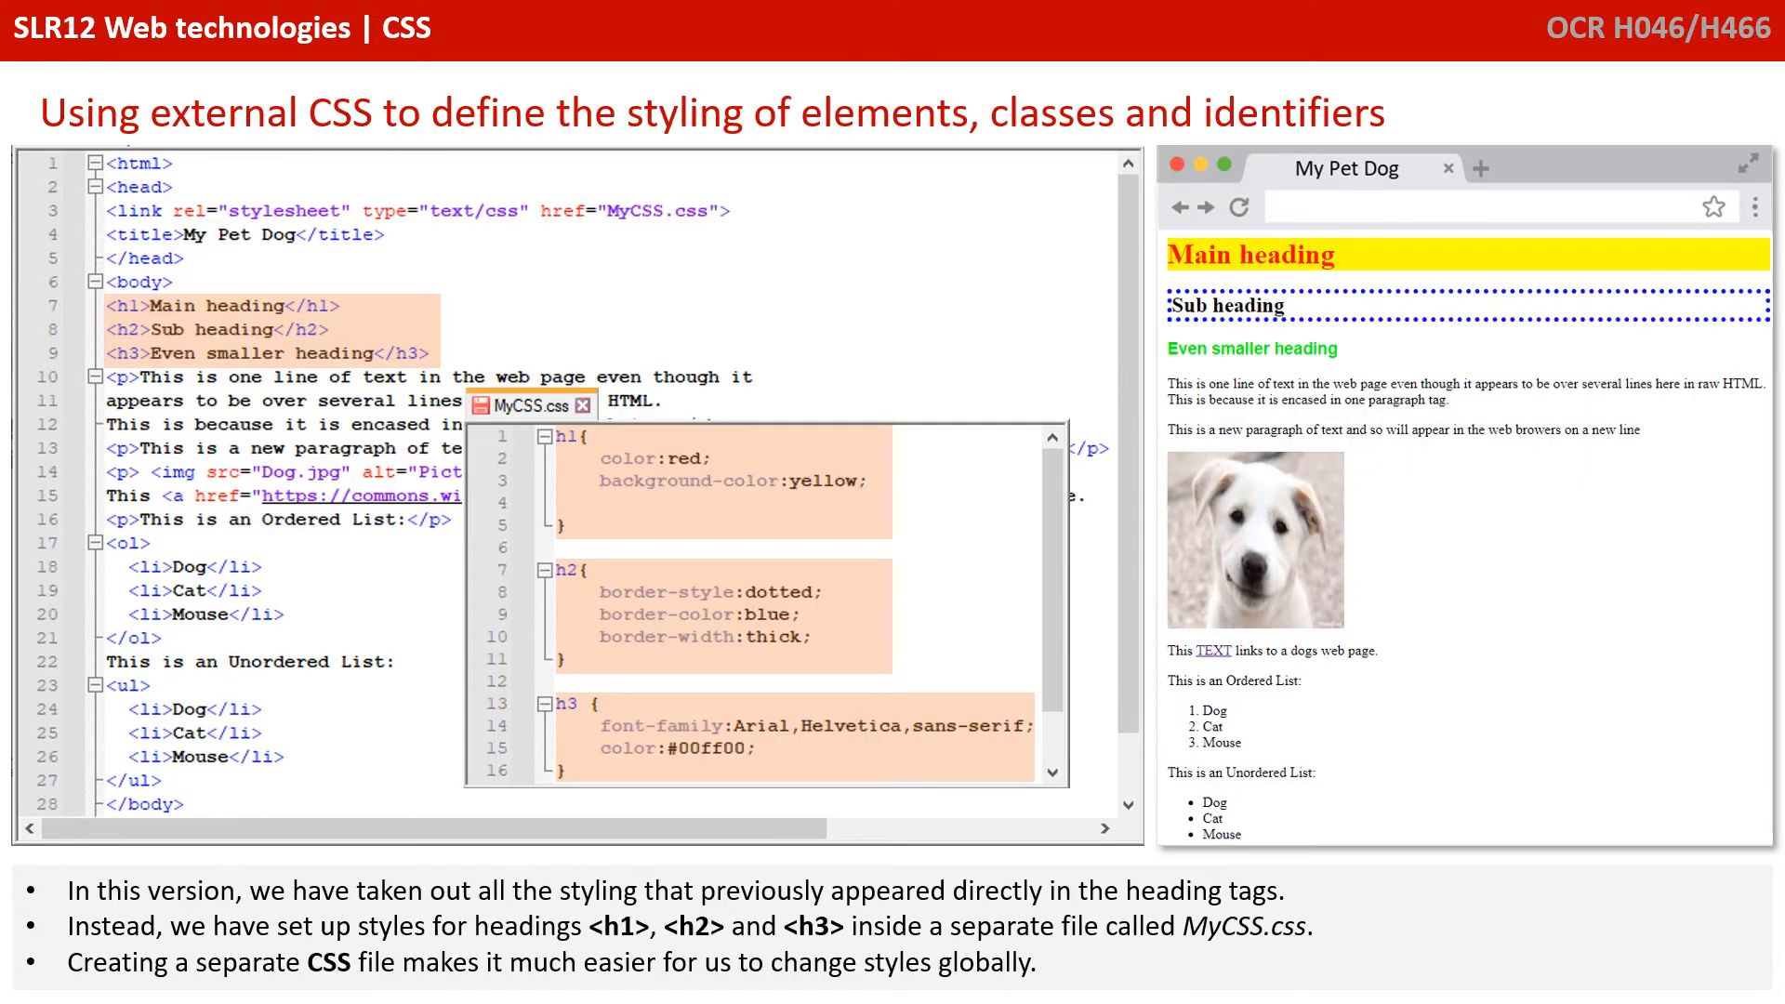